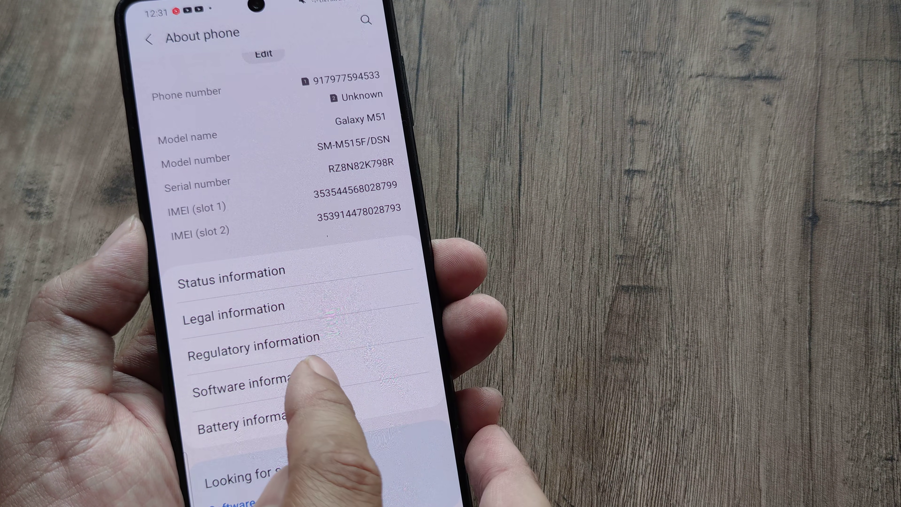
Step: Unlock developer options via Build number in Software information
left_click(238, 384)
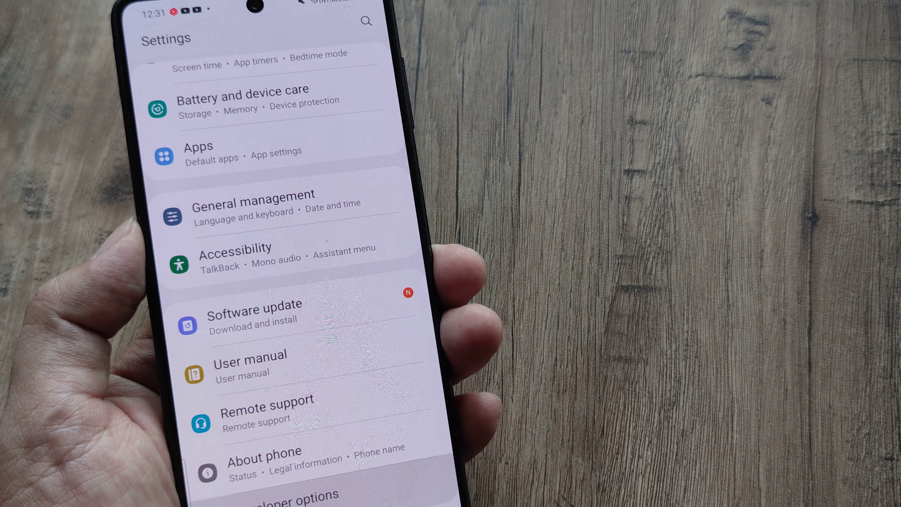
Step: Enter the Developer options page, already switched on
left_click(282, 496)
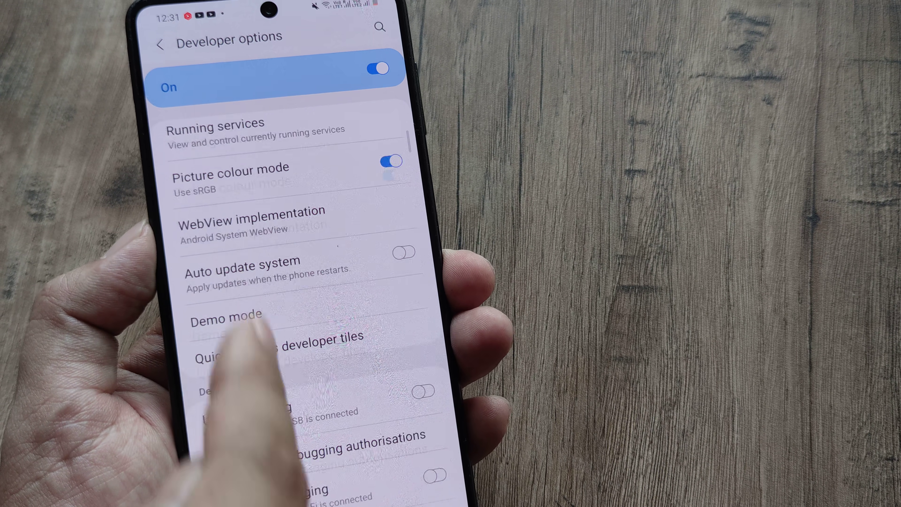
Step: Scroll Developer options to the Hardware accelerated rendering section
scroll("down", 3)
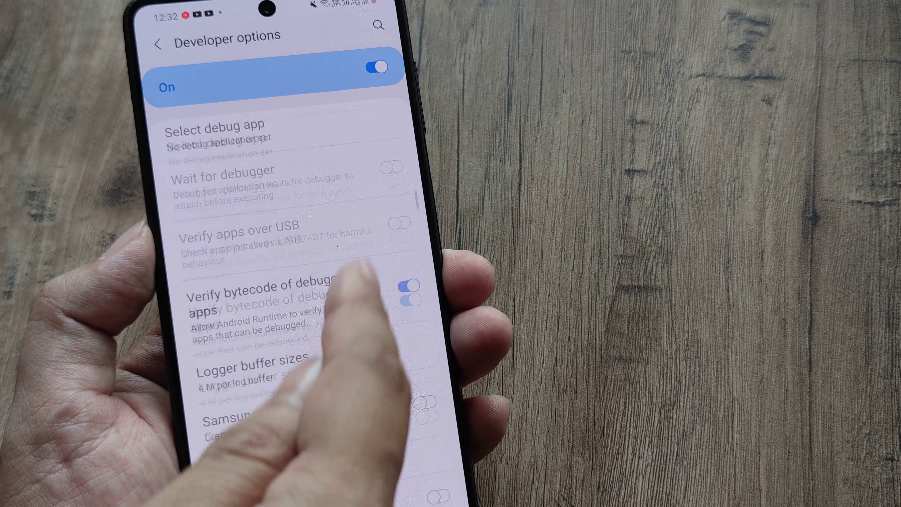
scroll("down", 3)
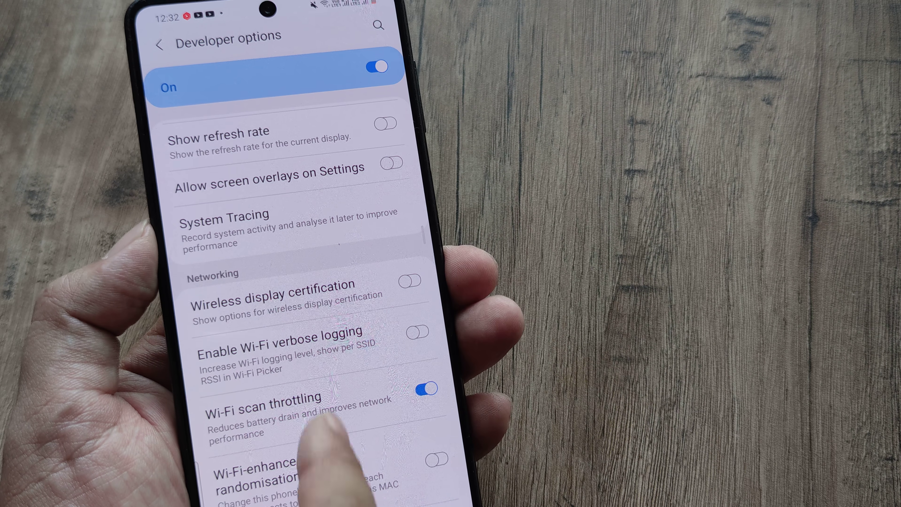
scroll("up", 3)
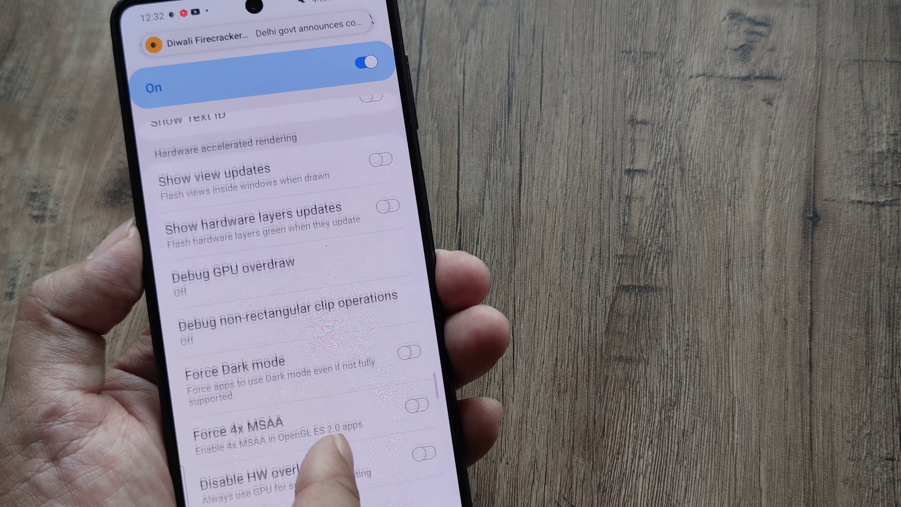
Step: Switch on Force 4x MSAA and Disable HW overlays
scroll("up", 3)
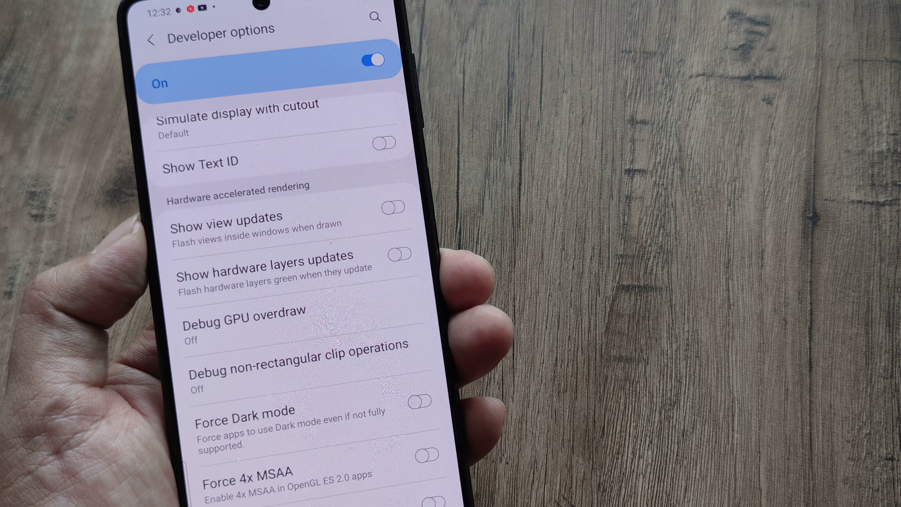
scroll("down", 3)
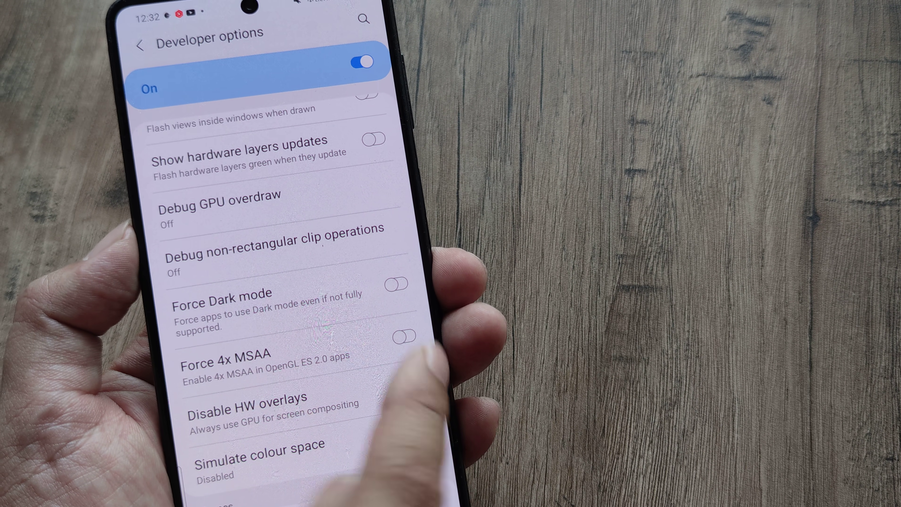
left_click(408, 389)
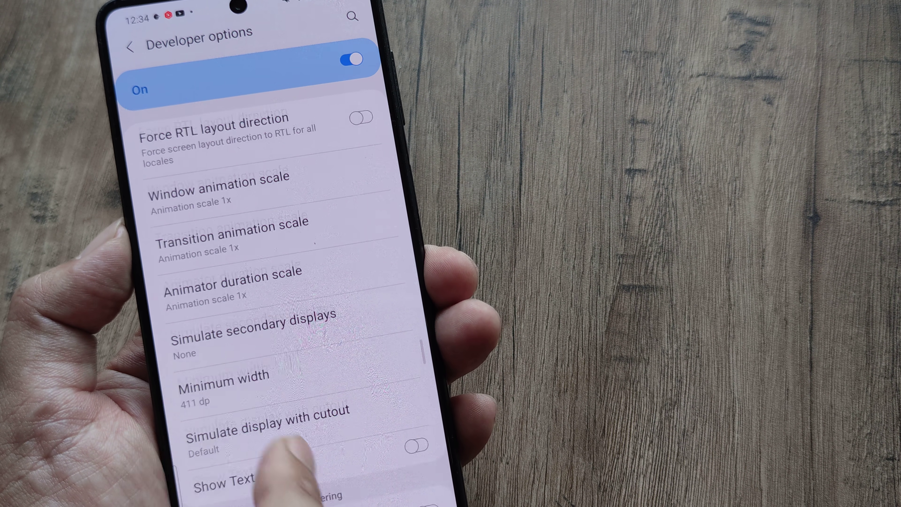
Step: Set window, transition and animator duration animation scales to .5x
scroll("up", 3)
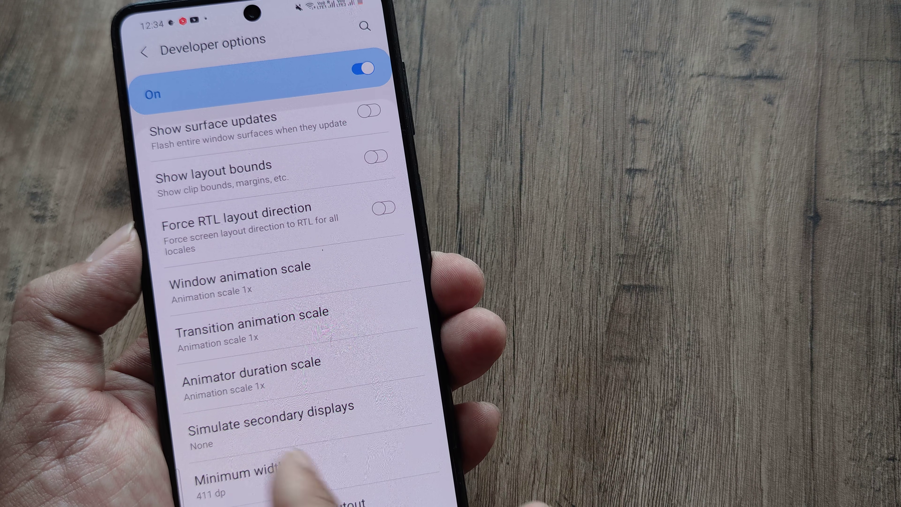
left_click(239, 273)
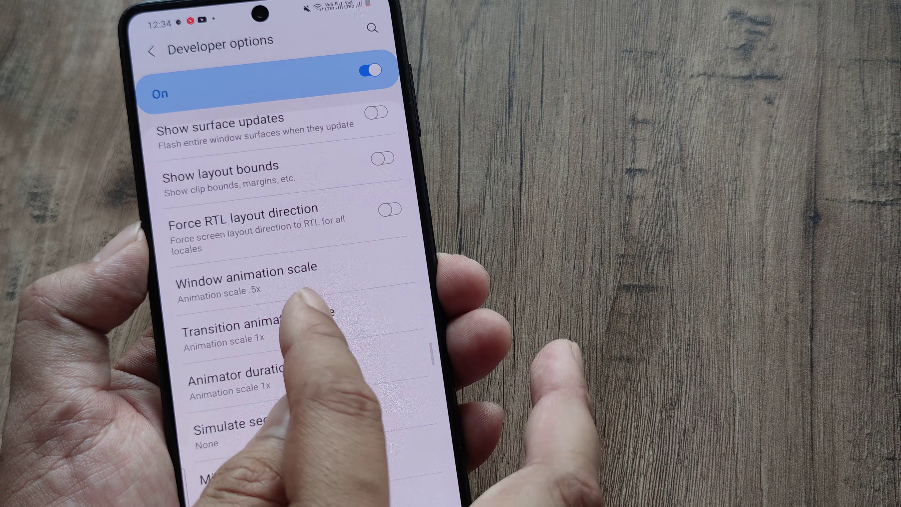
left_click(248, 379)
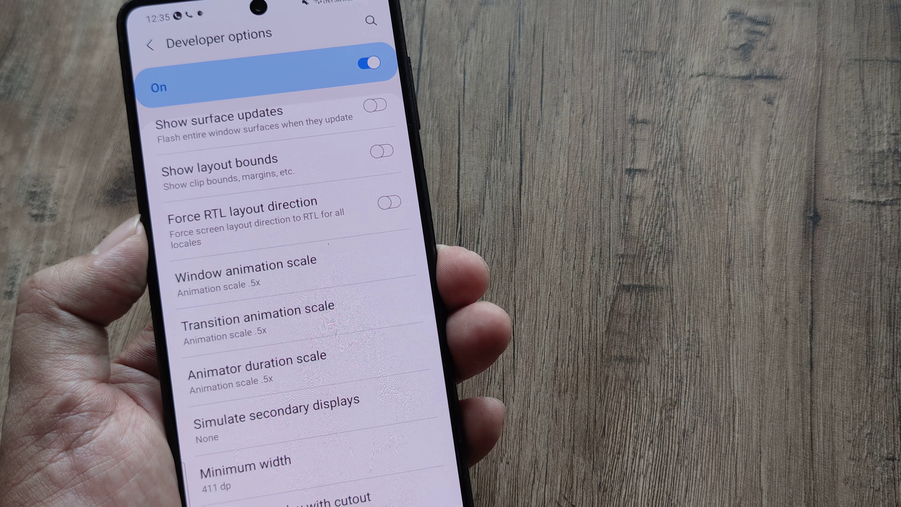
scroll("down", 3)
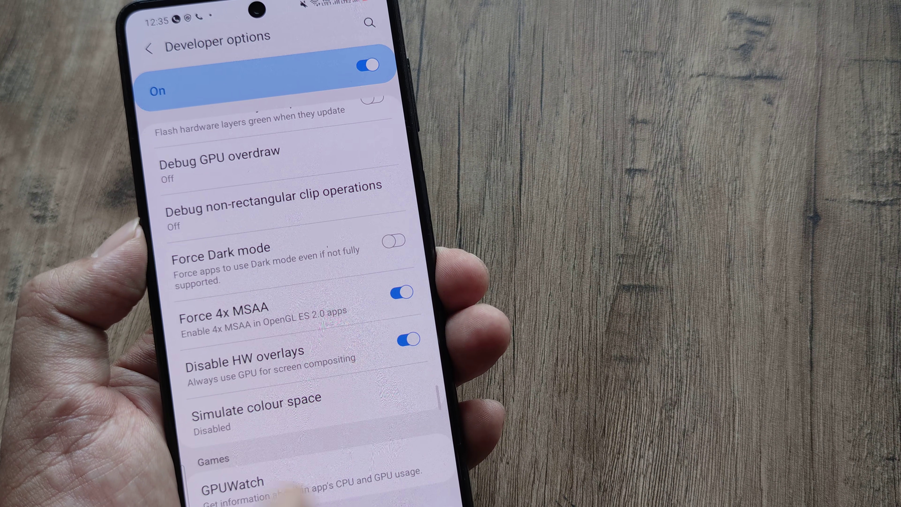